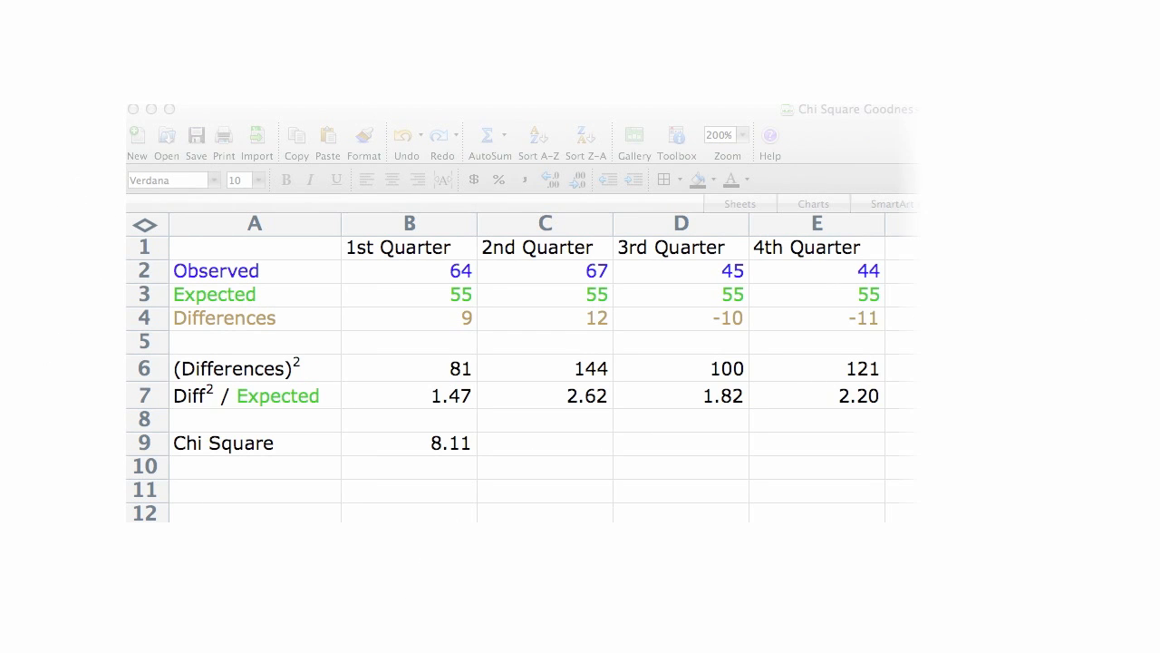
Step: Switch to the blank Chi Square Goodness of Fit.xlsx workbook with only labels and quarter headers
click(255, 271)
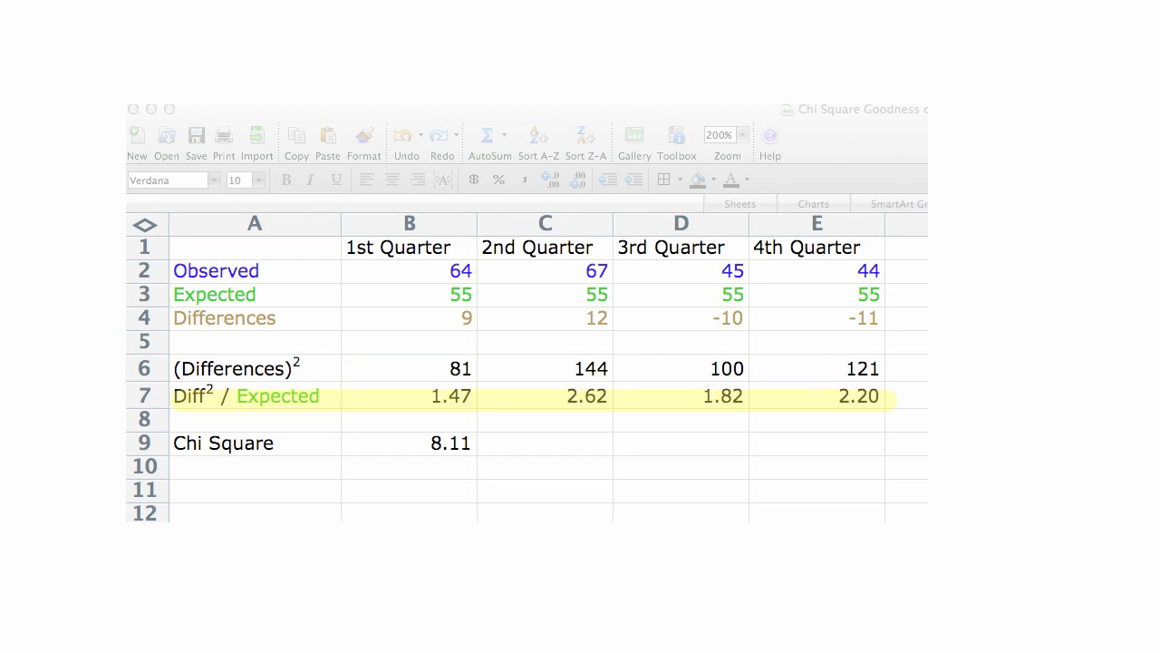
click(254, 442)
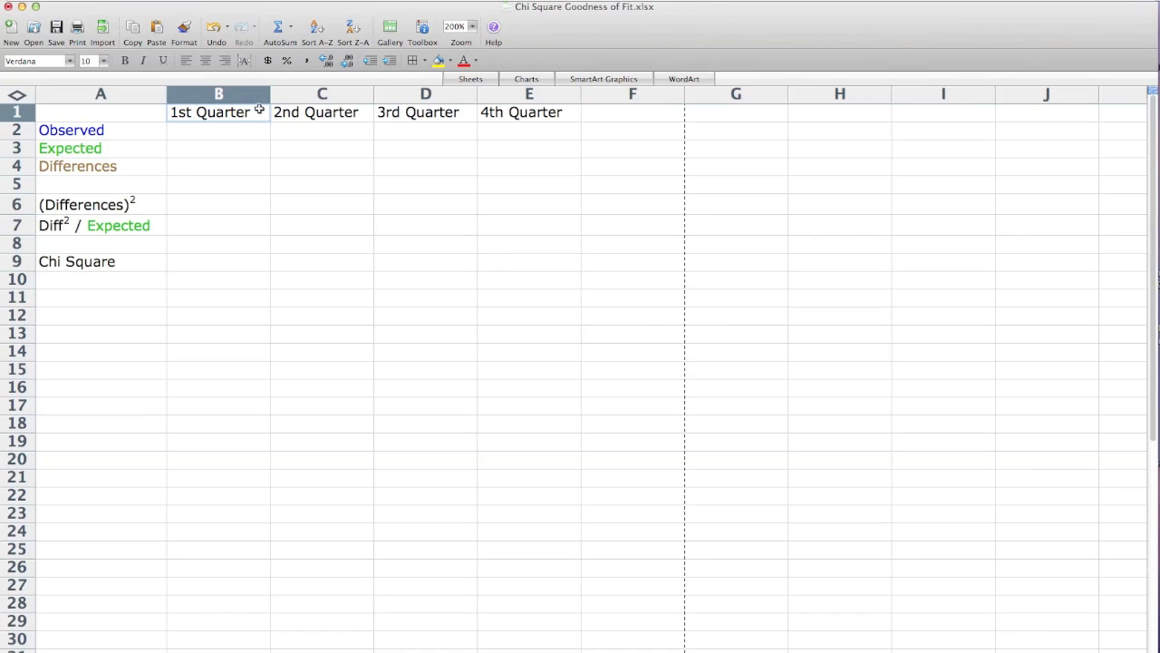
Step: Enter observed counts 64, 67, 45, 44 in B2:E2 and expected value 55 across B3:E3
click(218, 148)
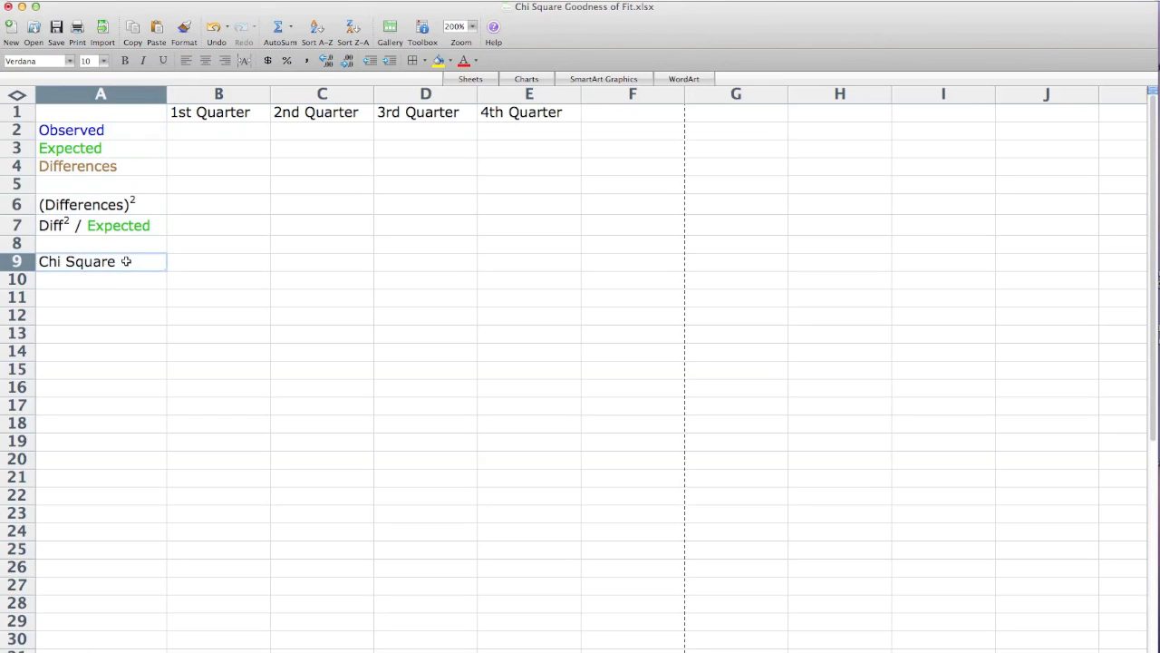
mouse_move(215, 129)
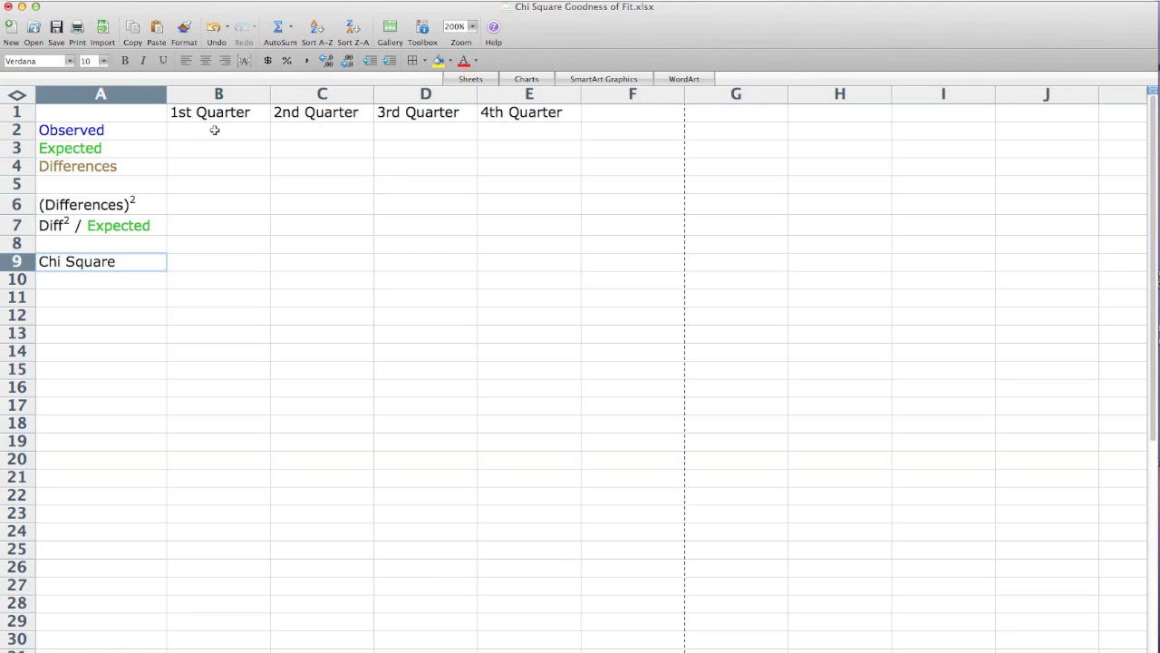
click(218, 129)
text(64)
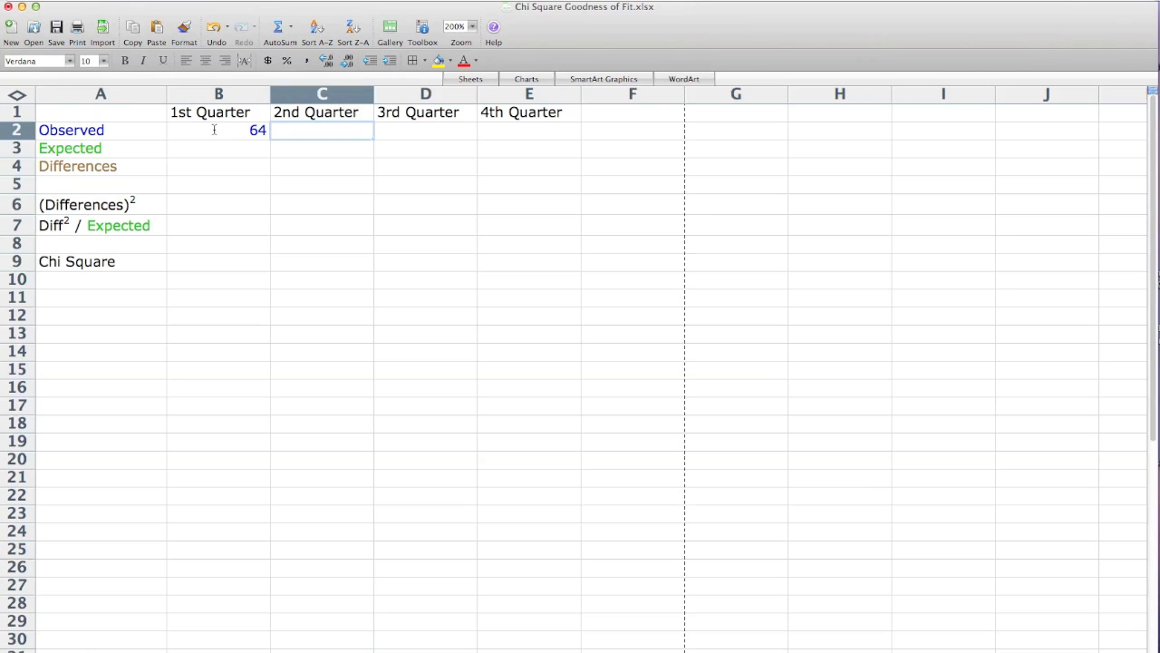
text(67)
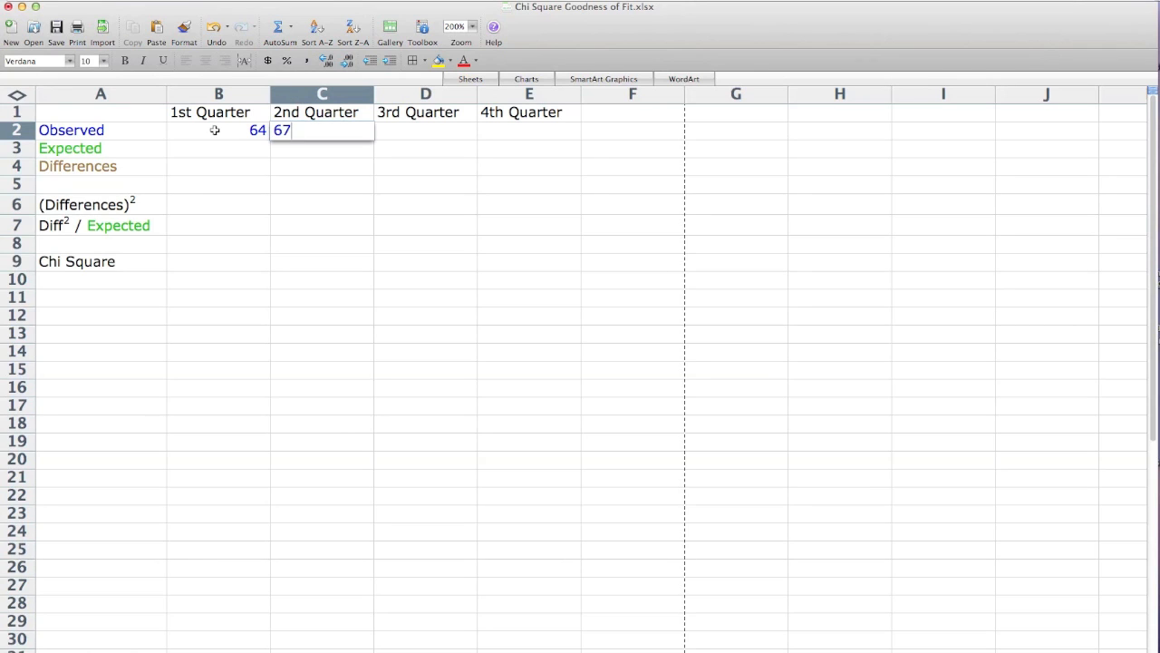
text(45)
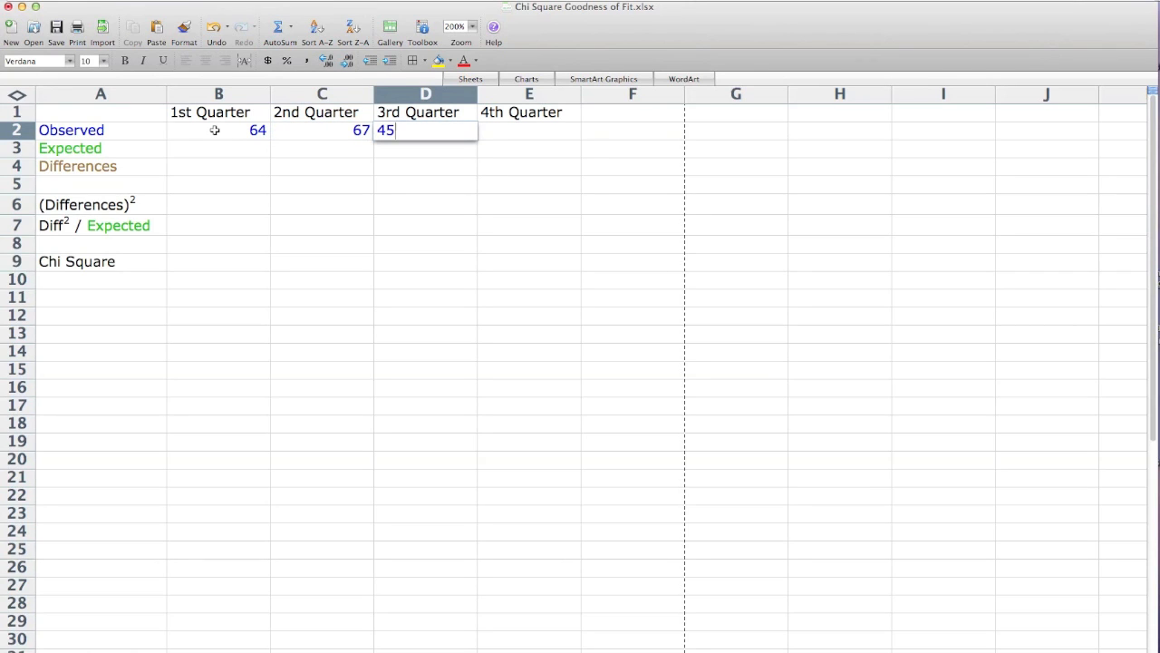
text(44)
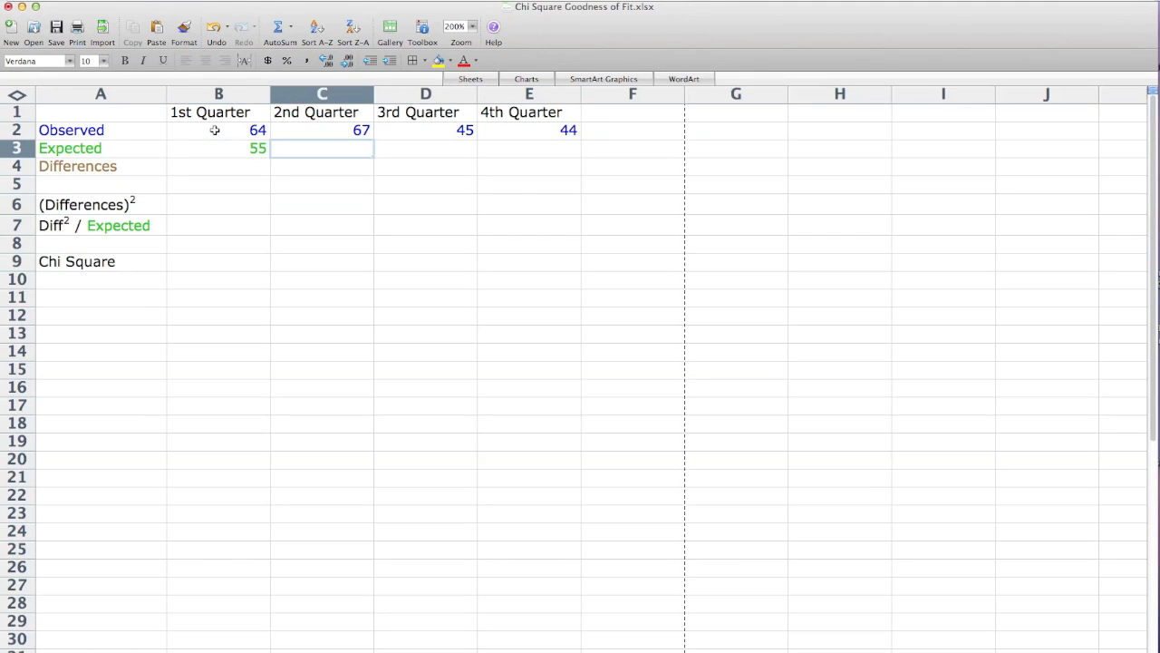
text(55)
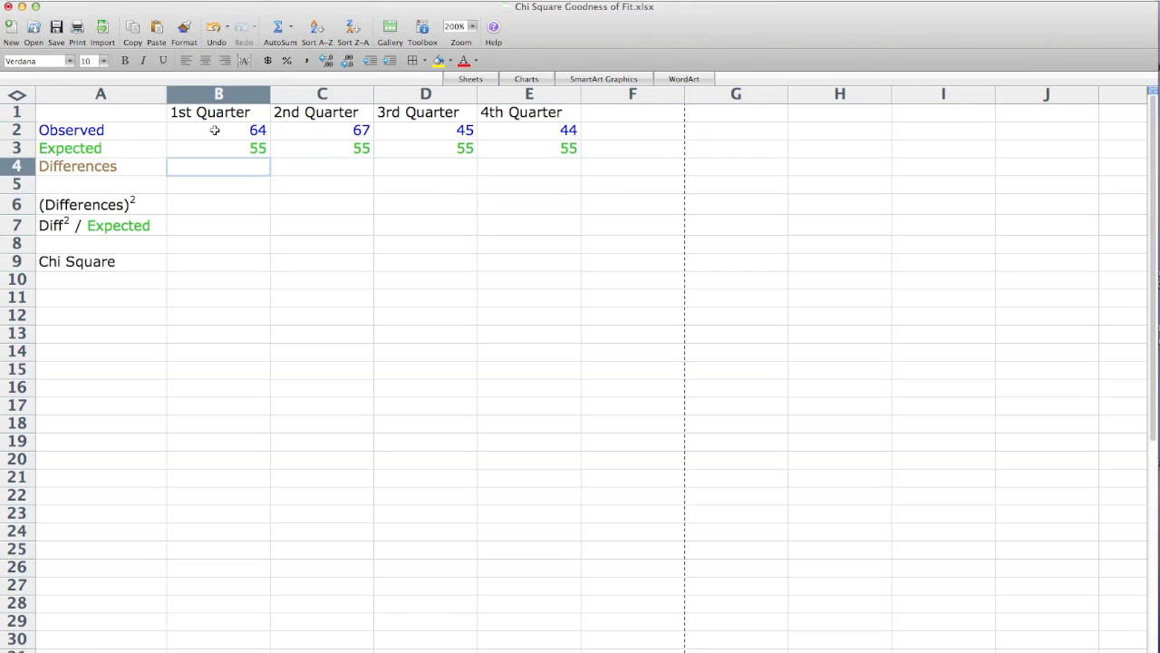
Step: Compute the first difference as observed minus expected (=B2-B3)
text(=B2-)
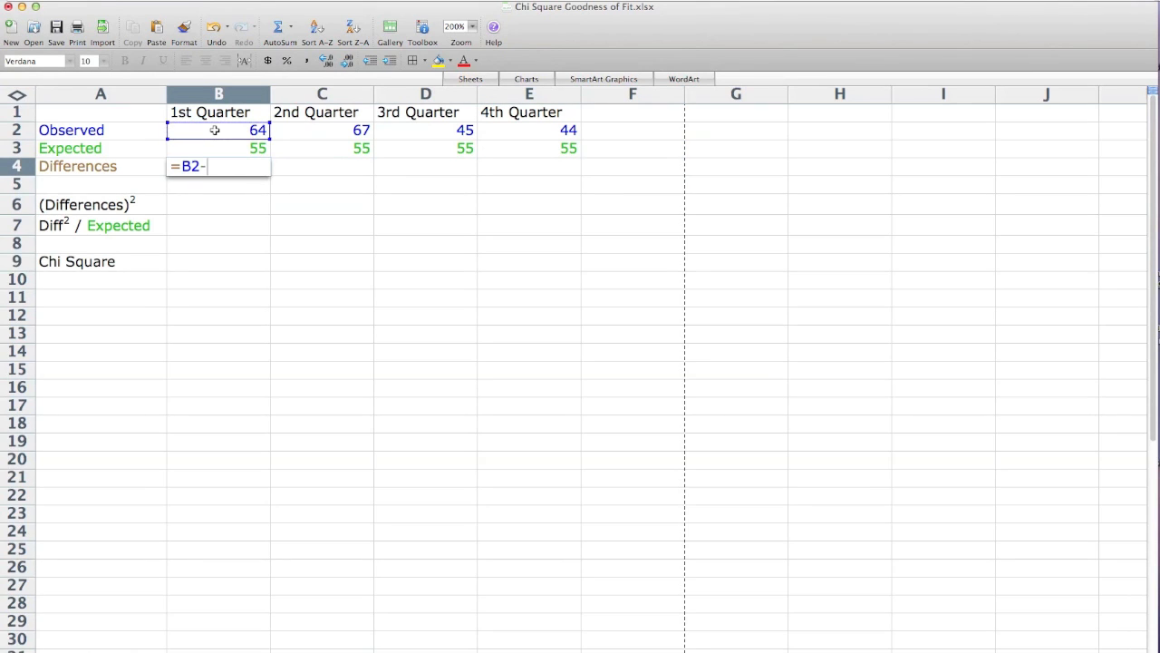
click(218, 148)
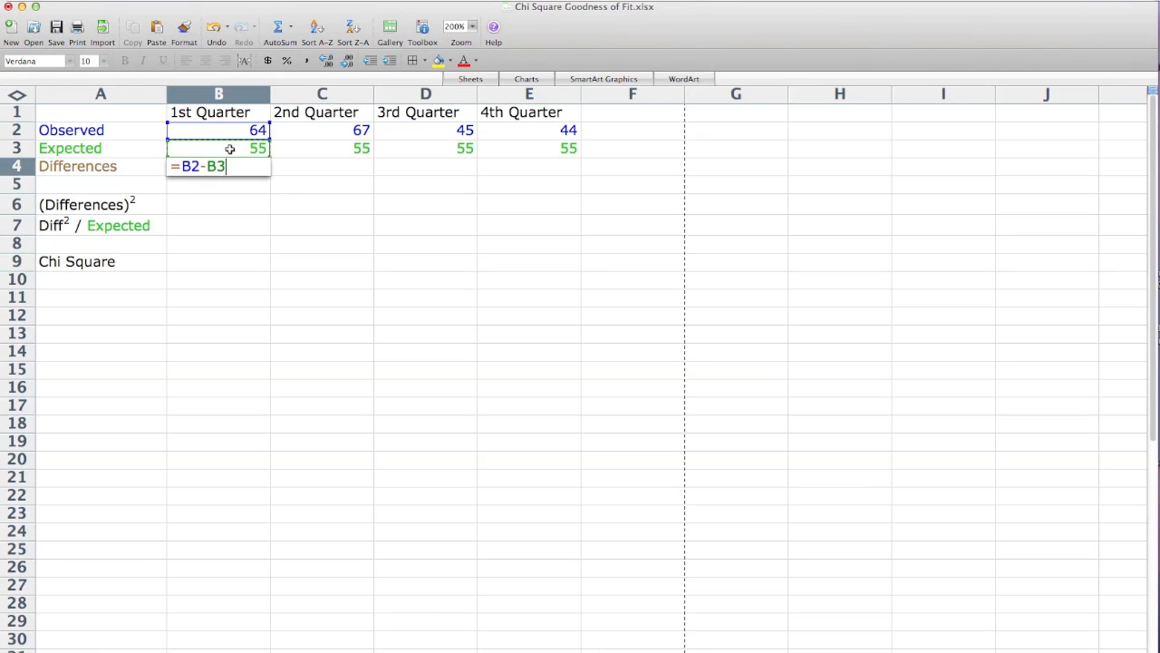
key(Return)
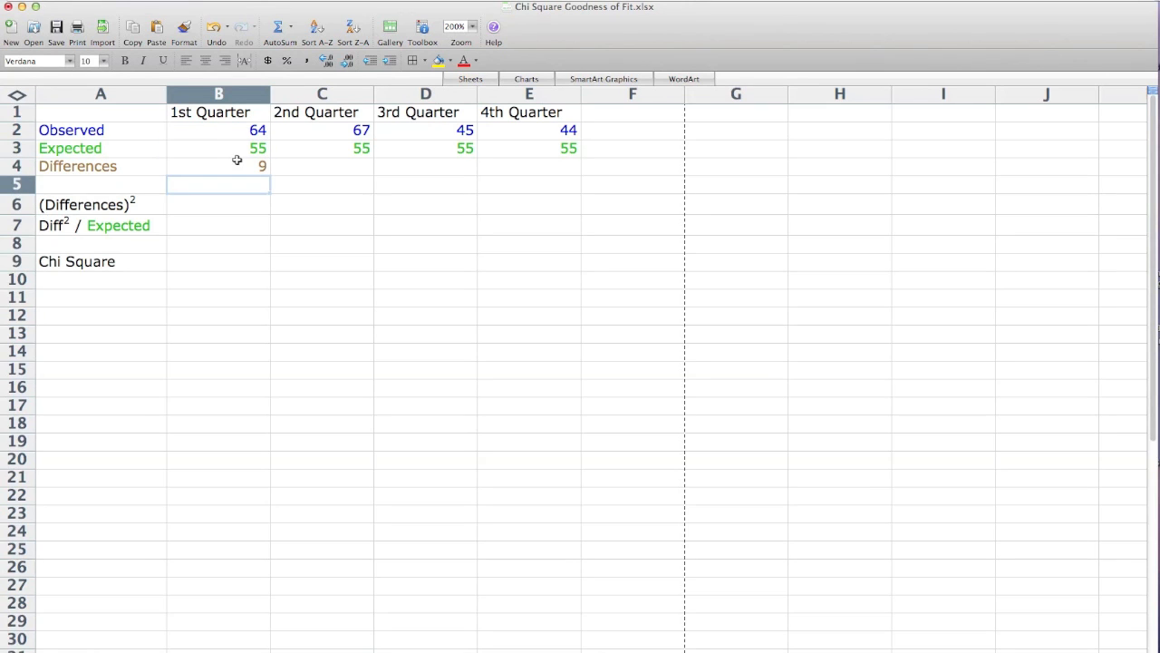
click(217, 166)
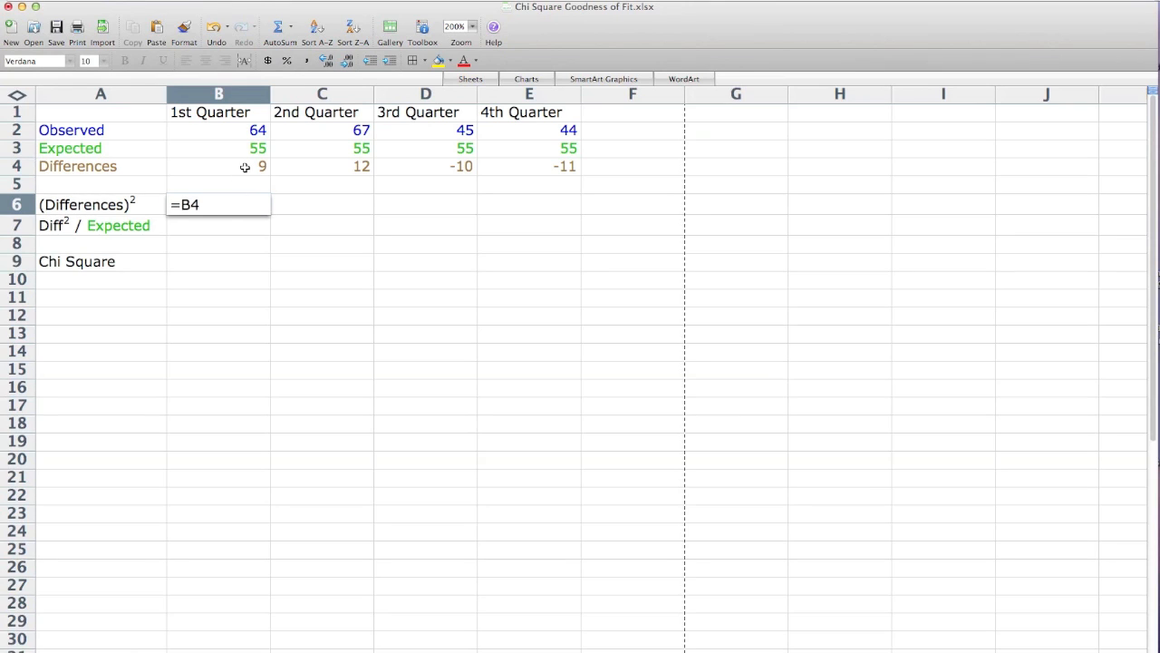
Step: Square the differences (^2) and copy across all four quarters, giving 81, 144, 100, 121
click(217, 166)
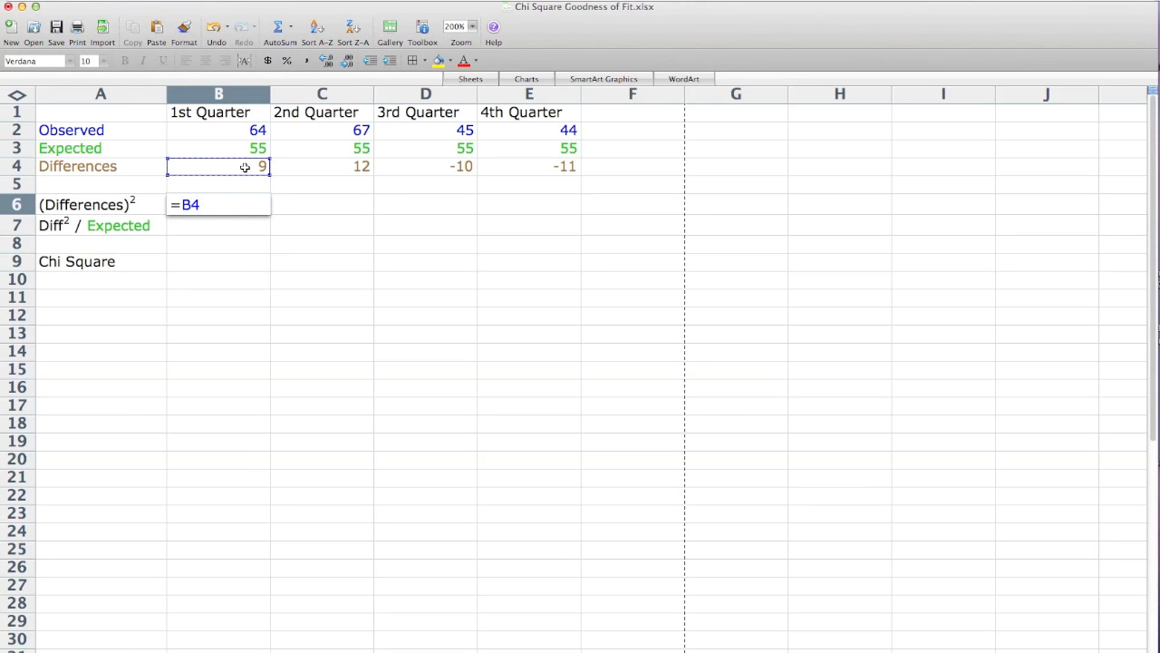
text(^2)
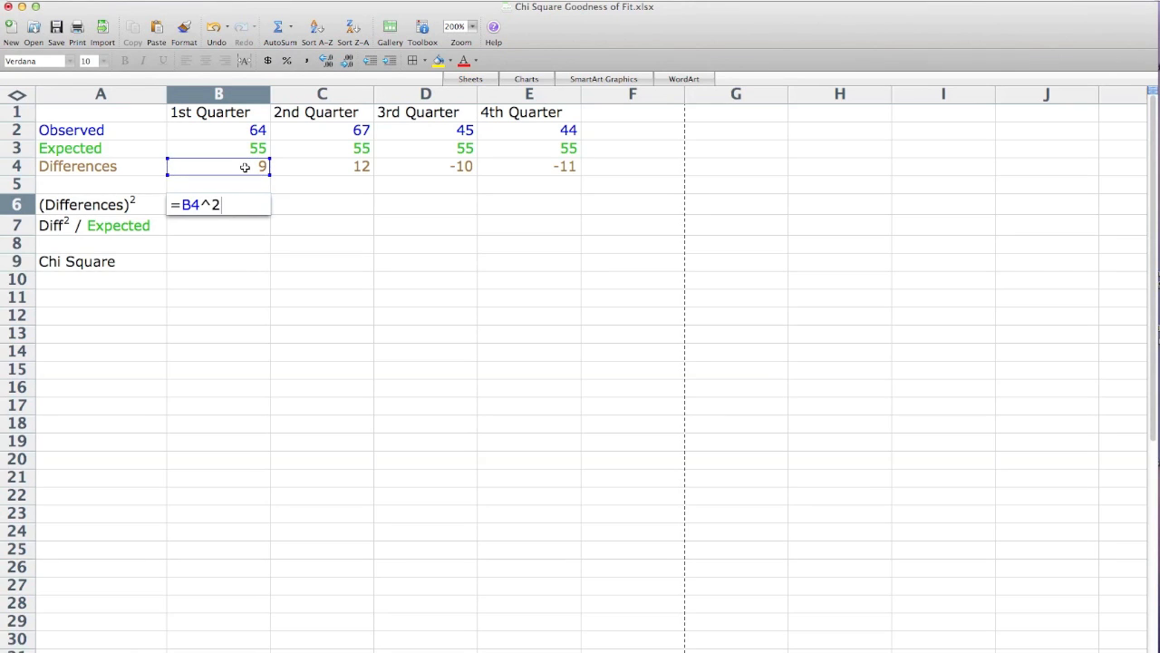
key(Return)
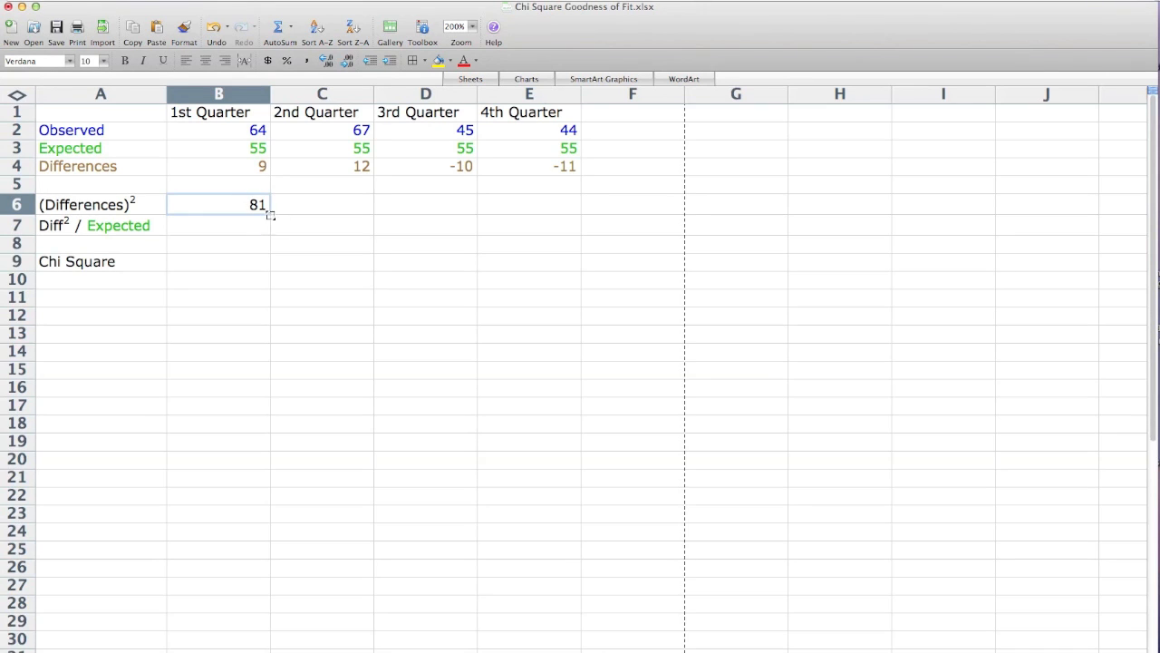
drag(263, 204, 562, 204)
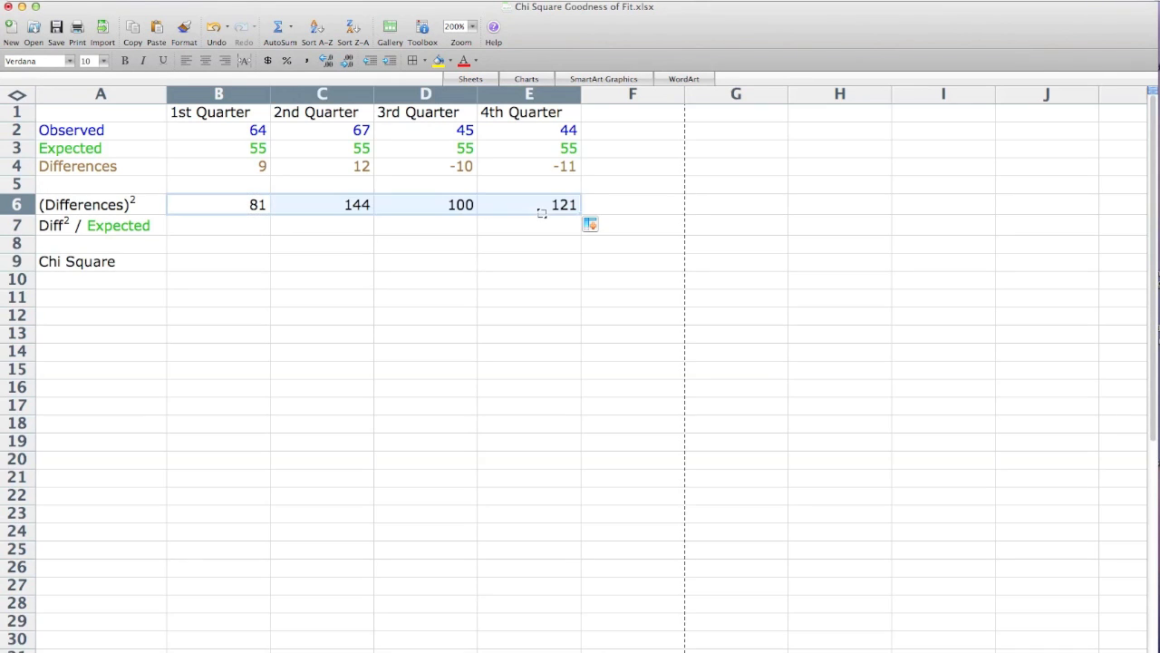
Step: Enter the ratio formula =B6/B3 in B7 and prepare to copy it across the quarters
click(217, 225)
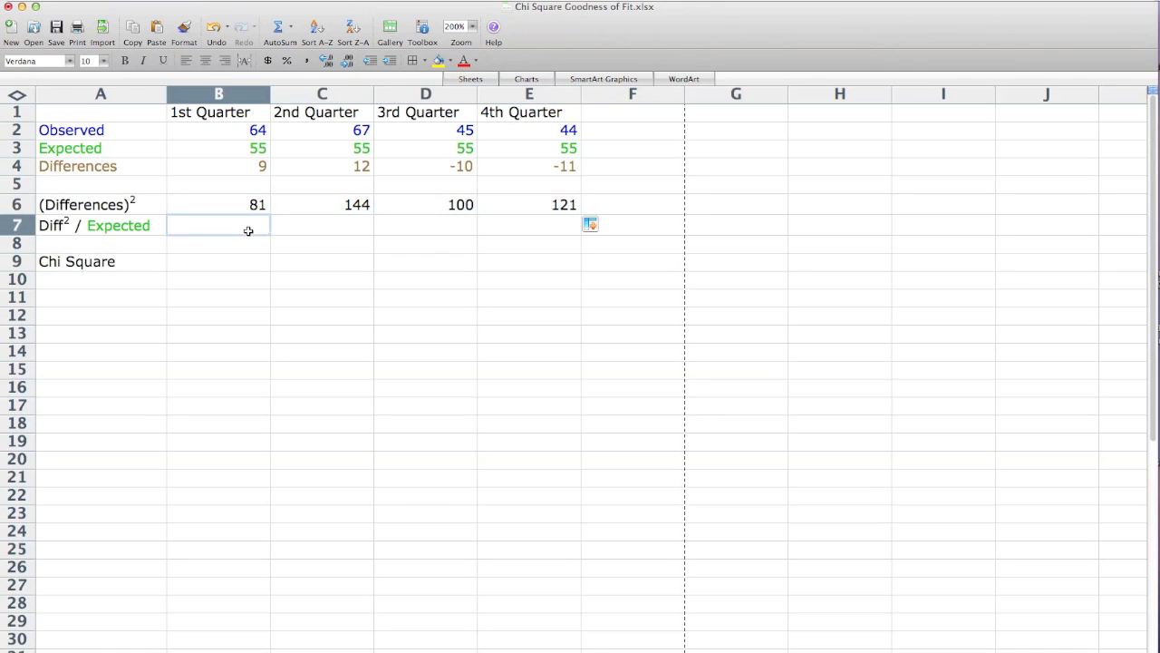
text(=)
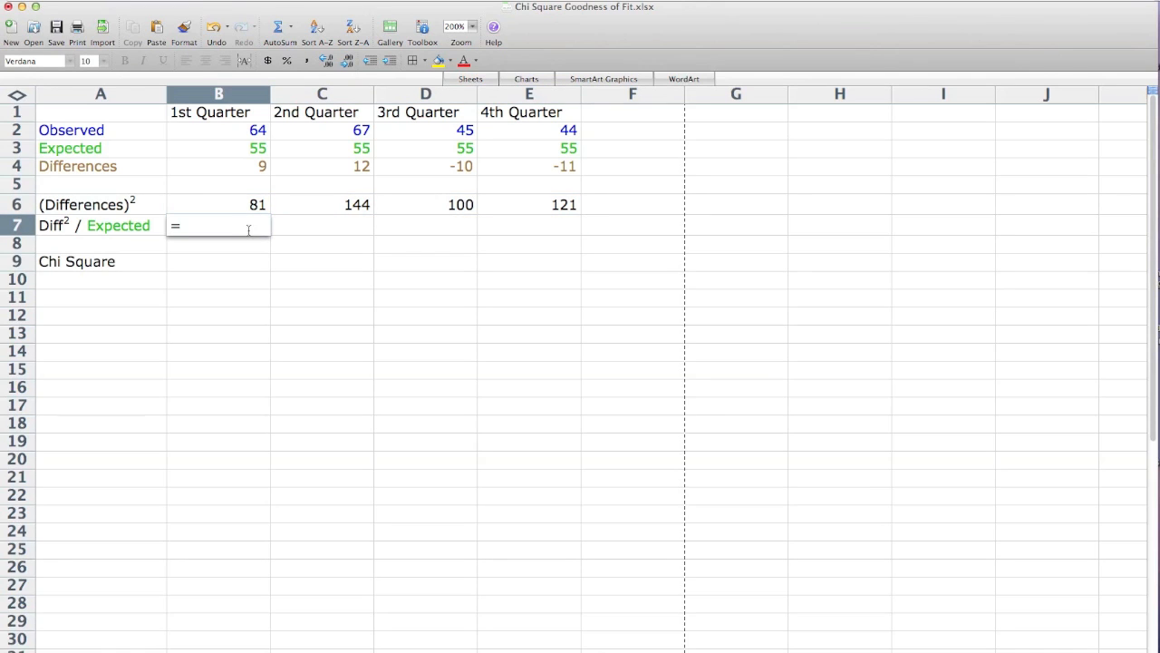
click(217, 204)
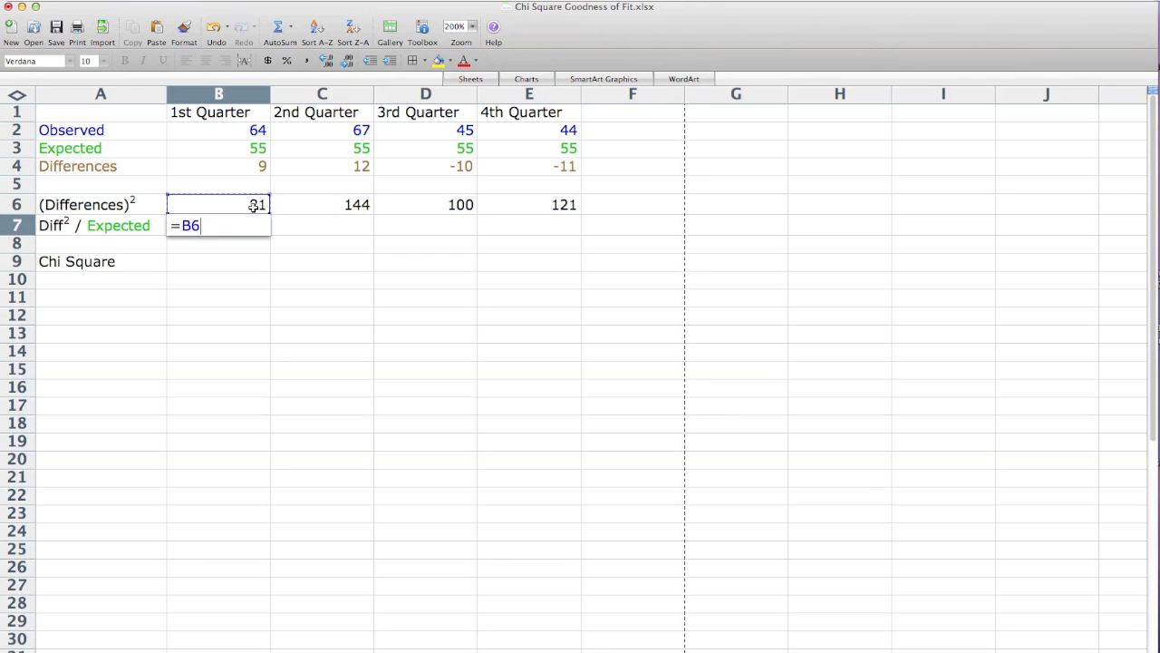
text(/)
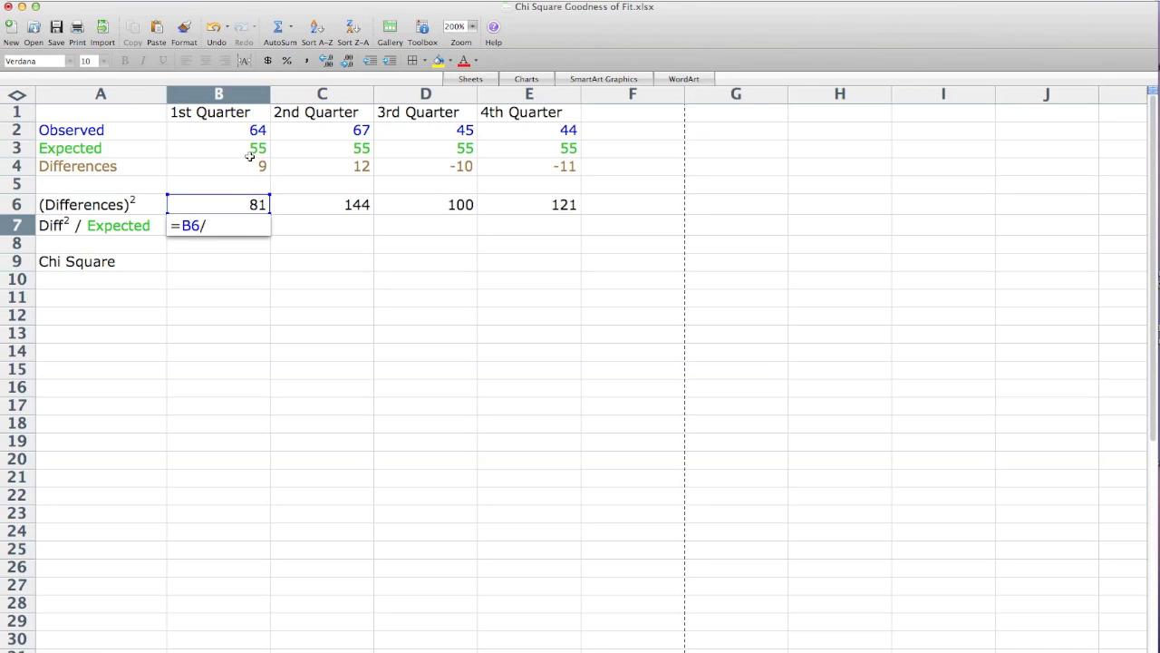
key(Return)
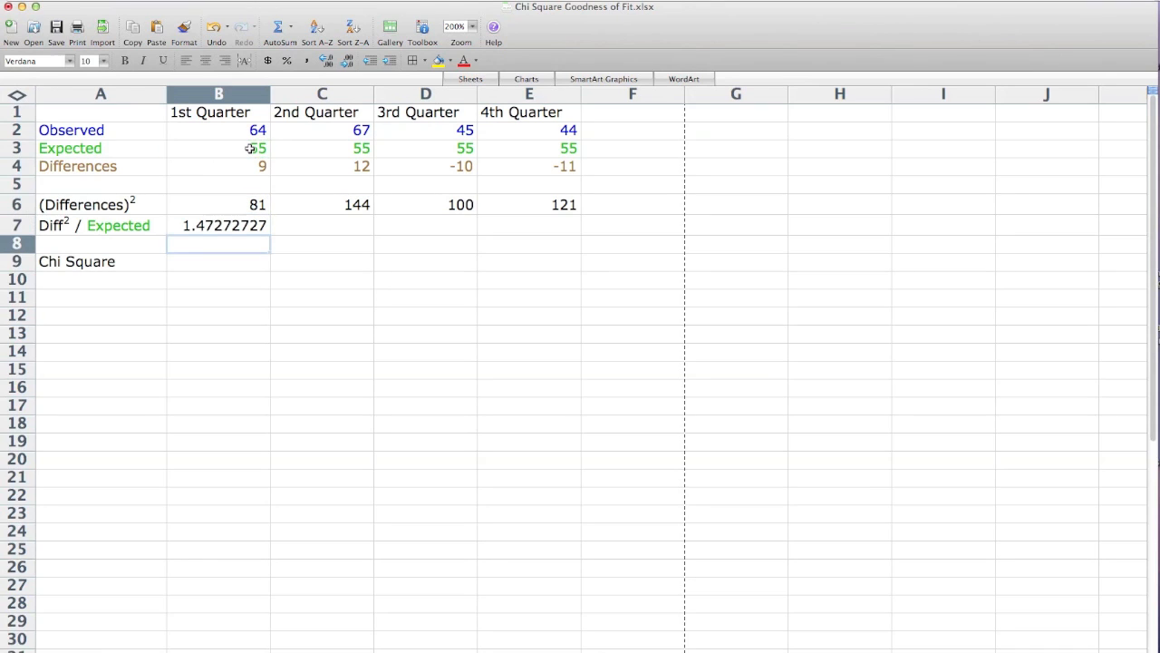
click(218, 225)
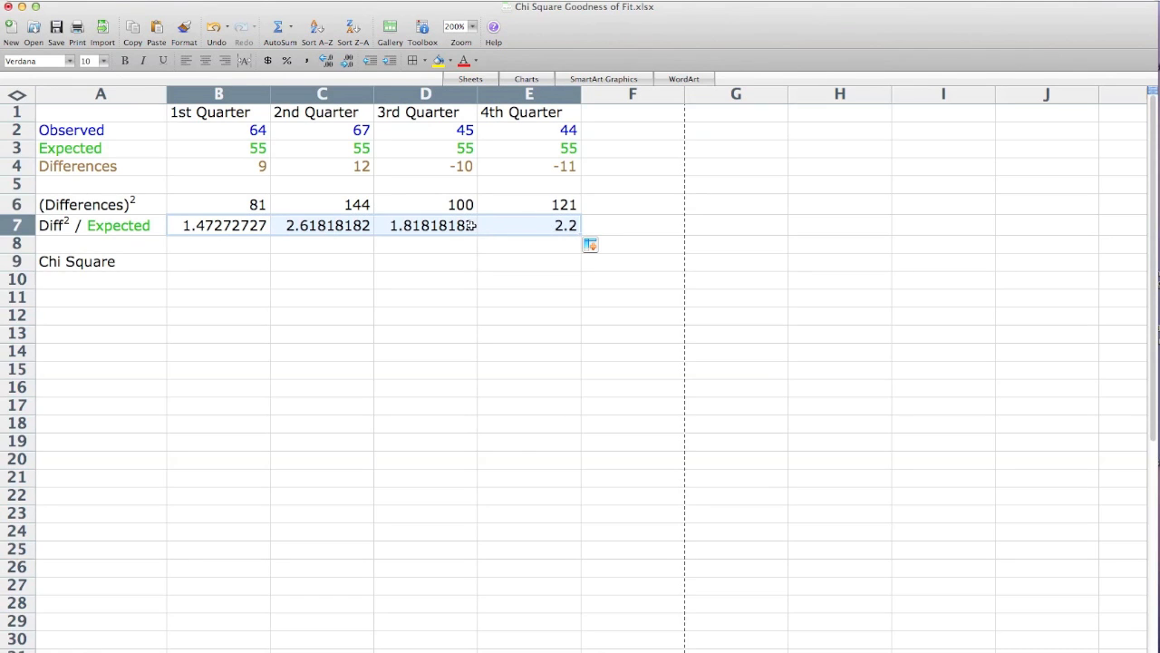
Step: Format the ratio cells B7:E7 as Number with 2 decimal places (1.47, 2.62, 1.82, 2.20)
right_click(562, 224)
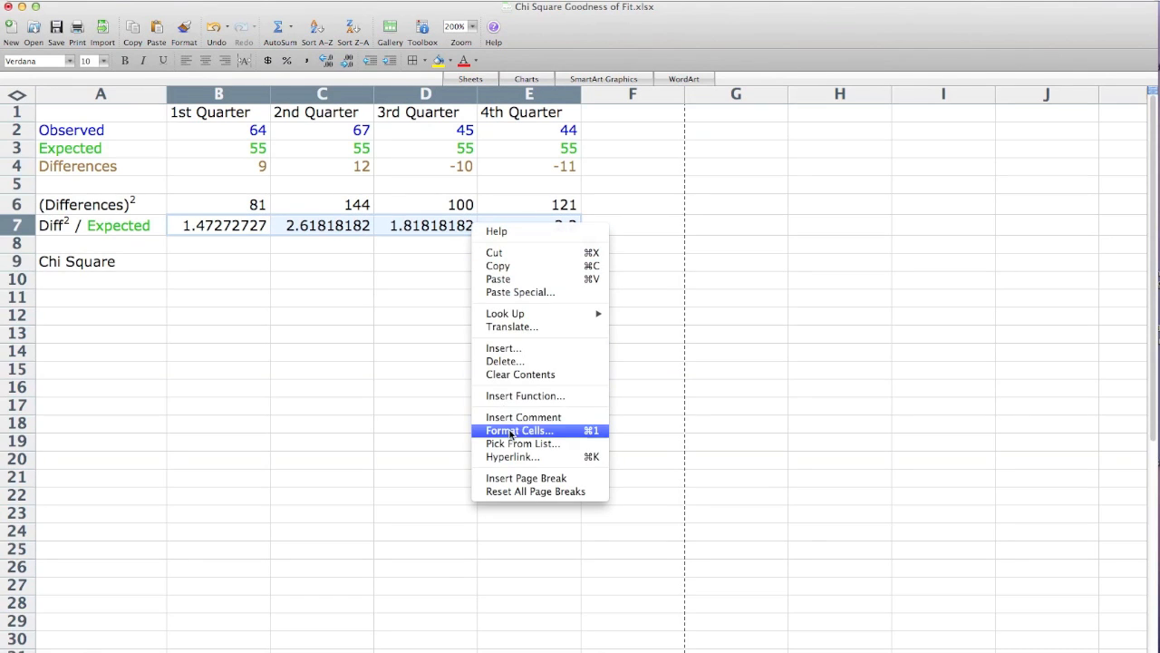
click(519, 430)
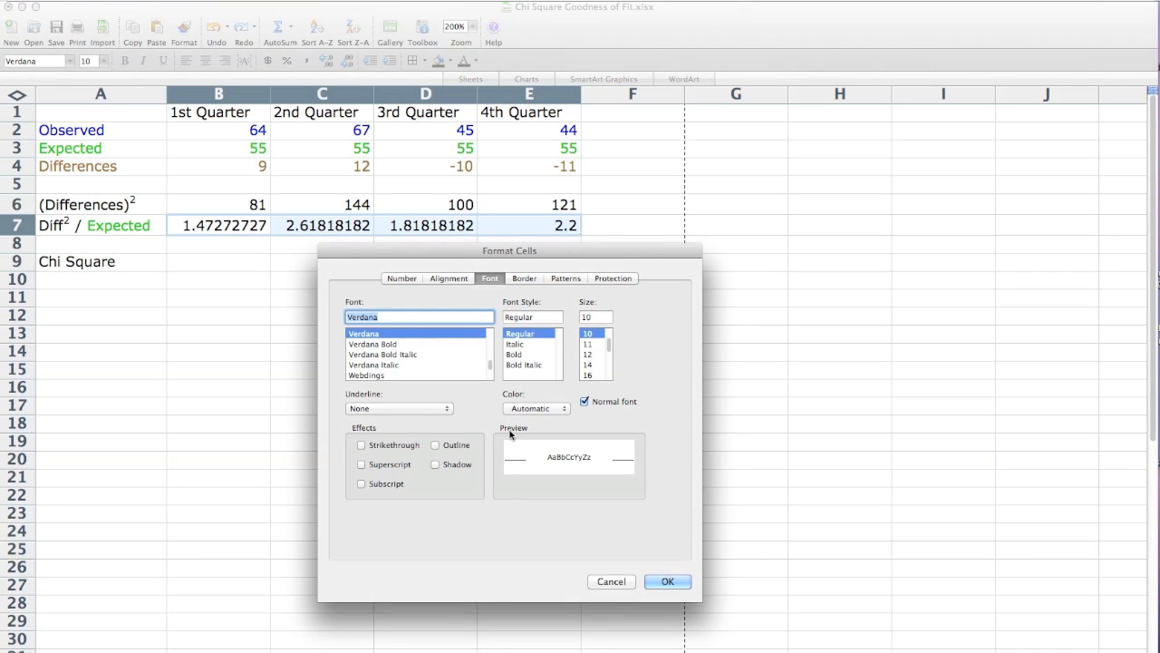
click(401, 278)
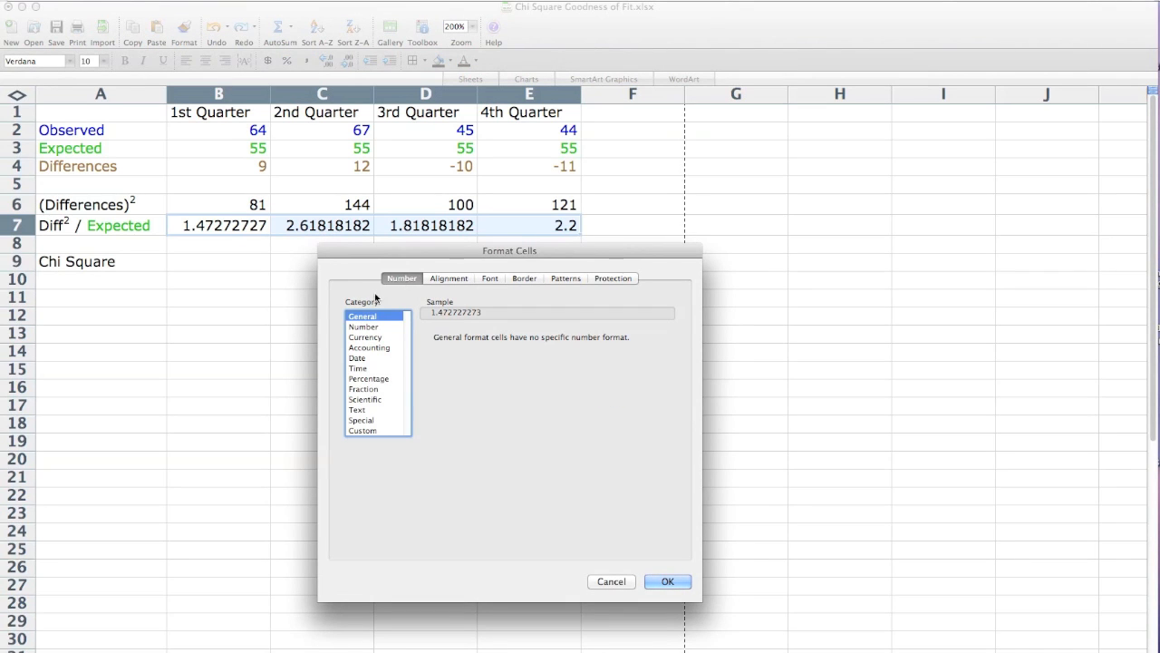
click(363, 326)
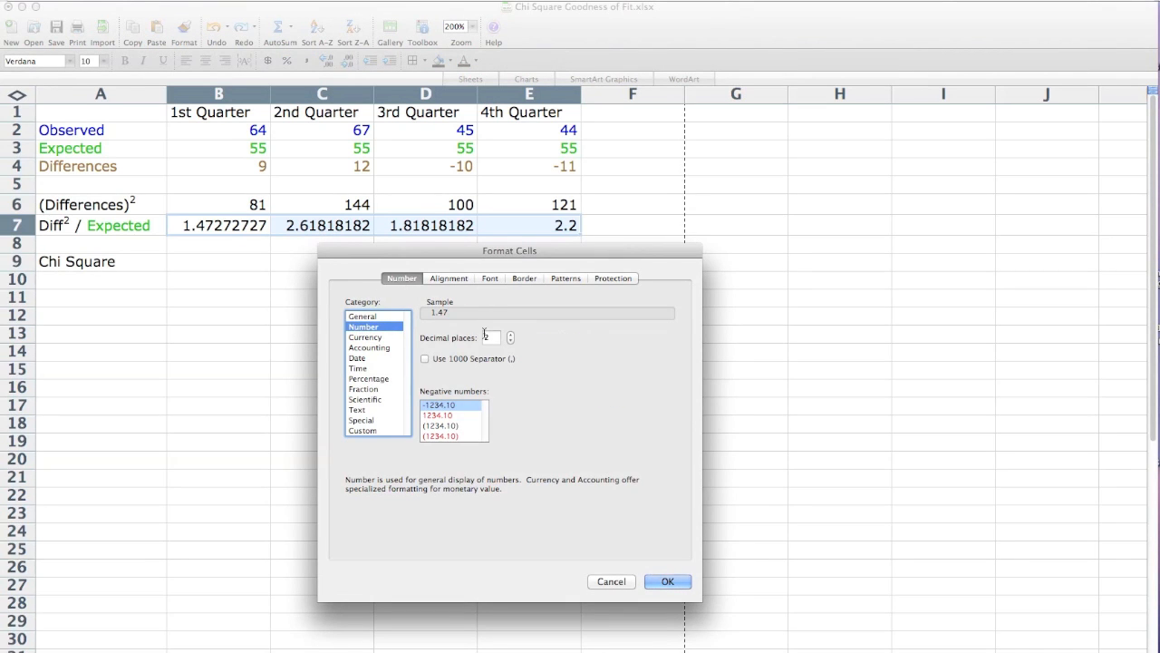
click(513, 341)
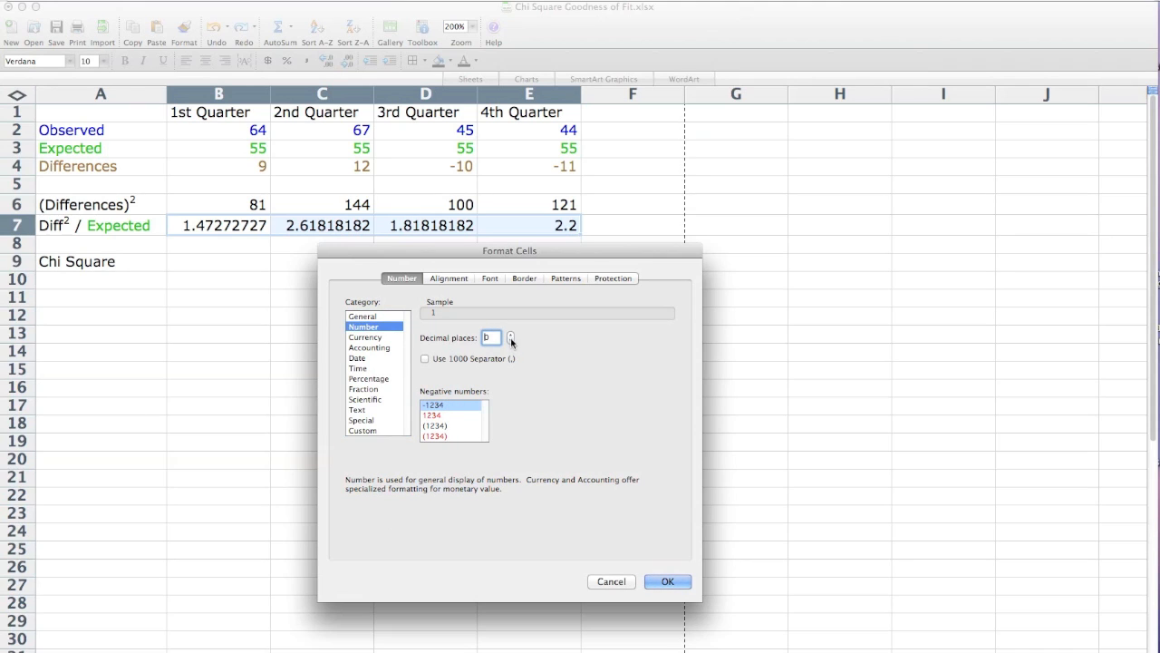
click(510, 333)
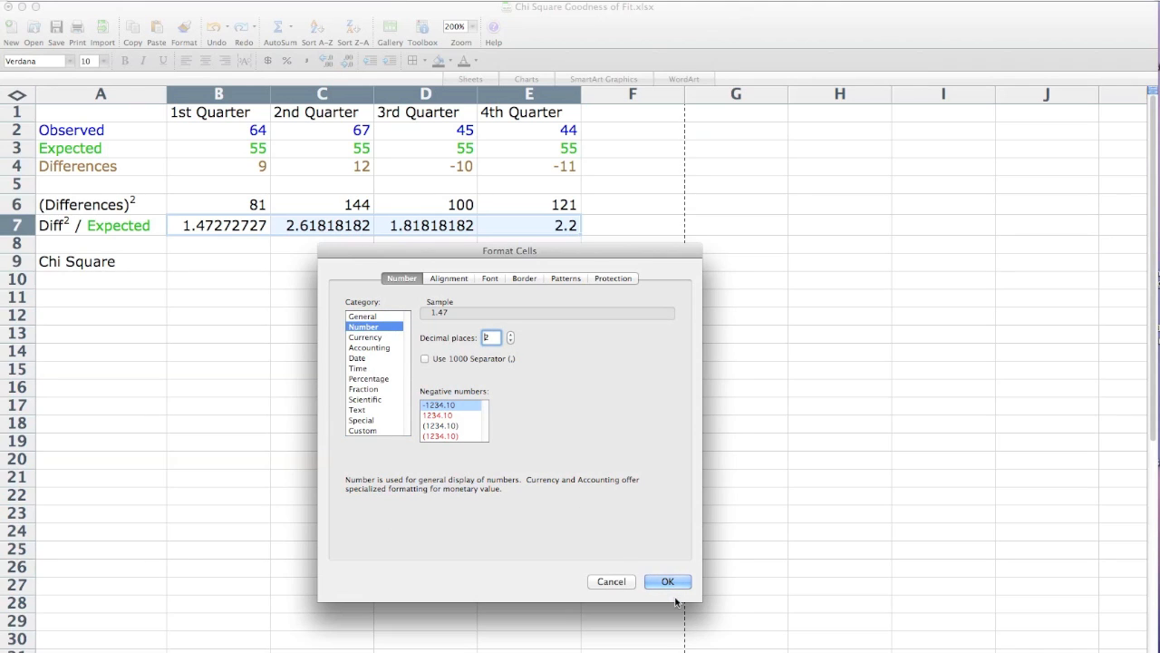
click(667, 582)
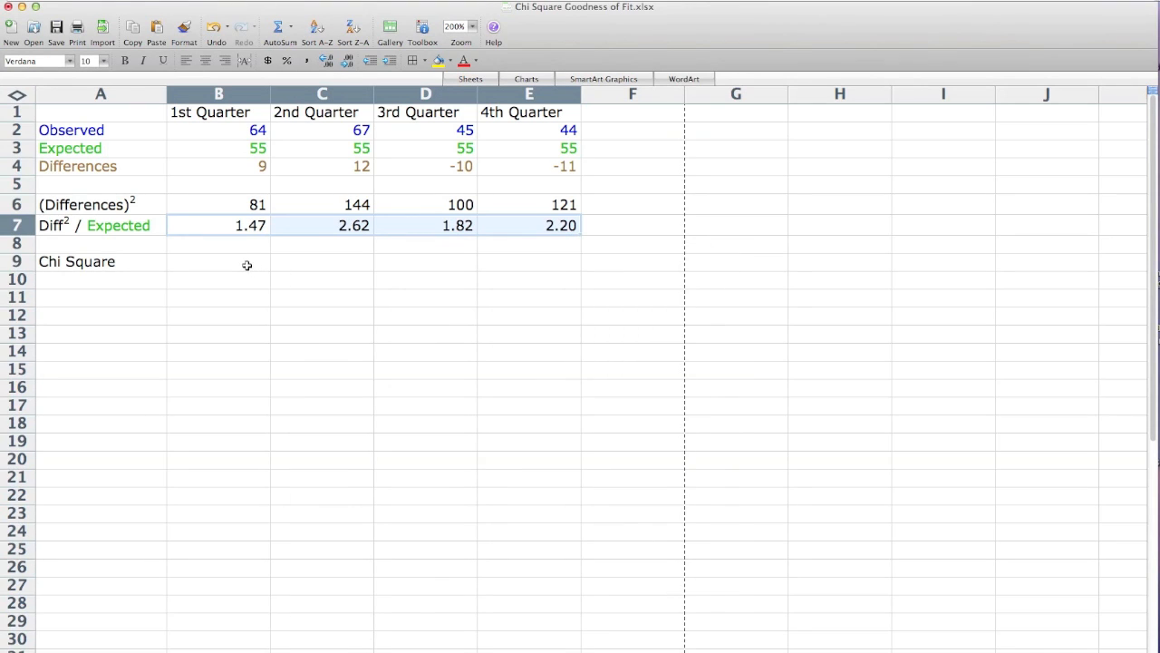
Step: Enter =SUM(B7:E7) in the Chi Square cell, giving 8.11
text(=)
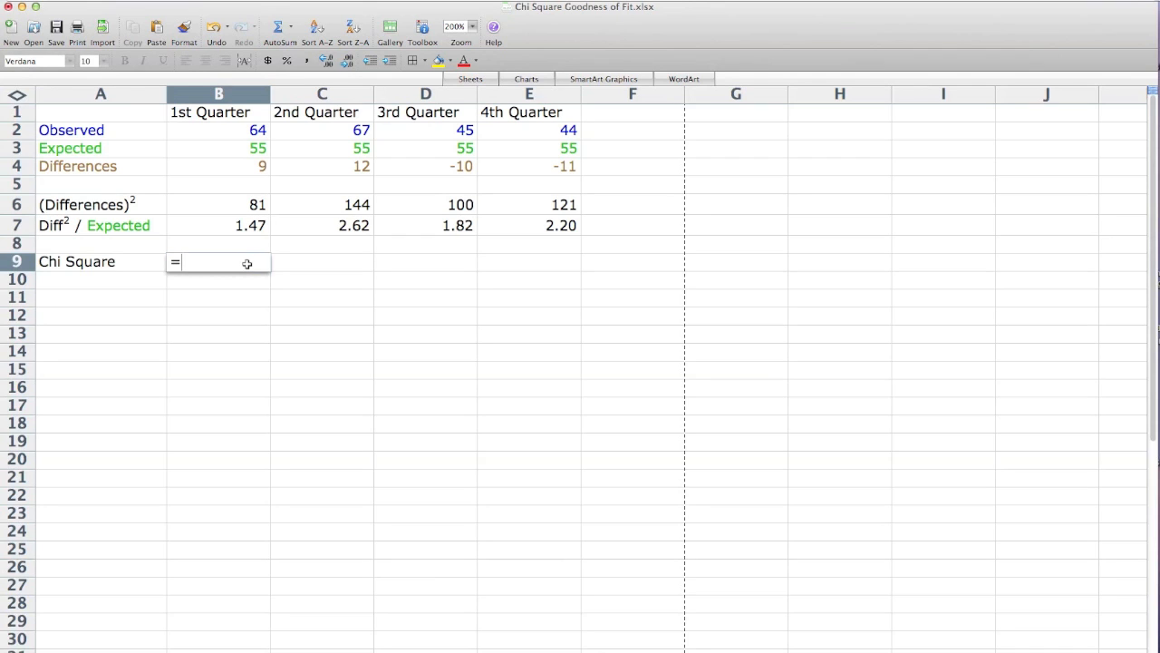
text(sum()
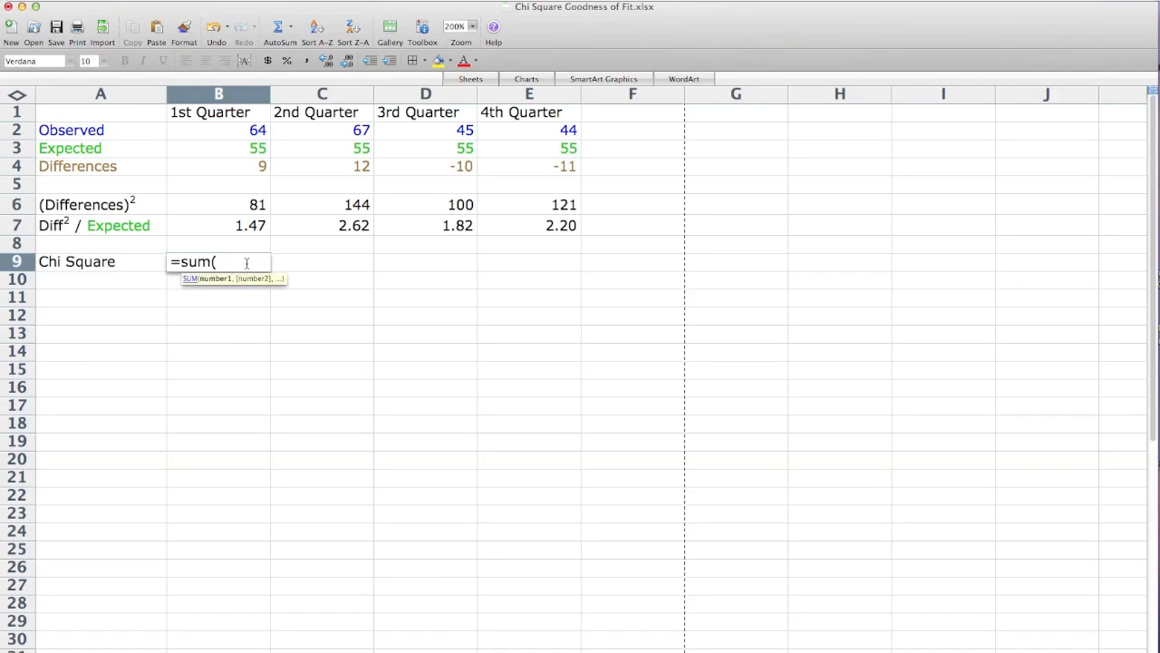
click(218, 225)
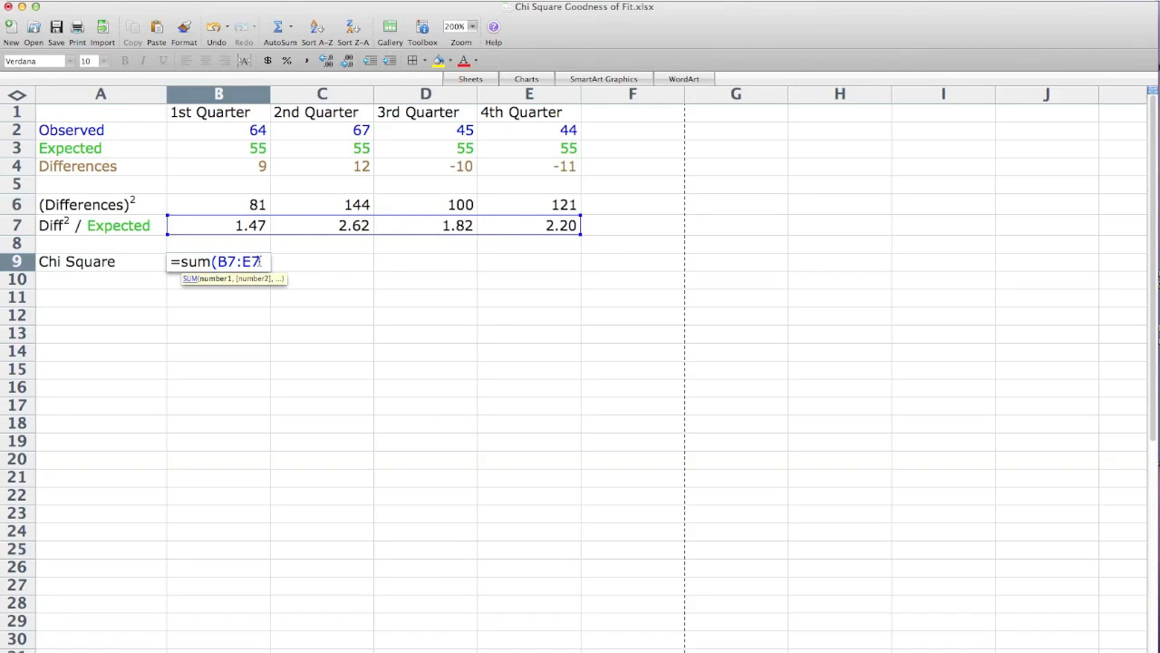
key(Return)
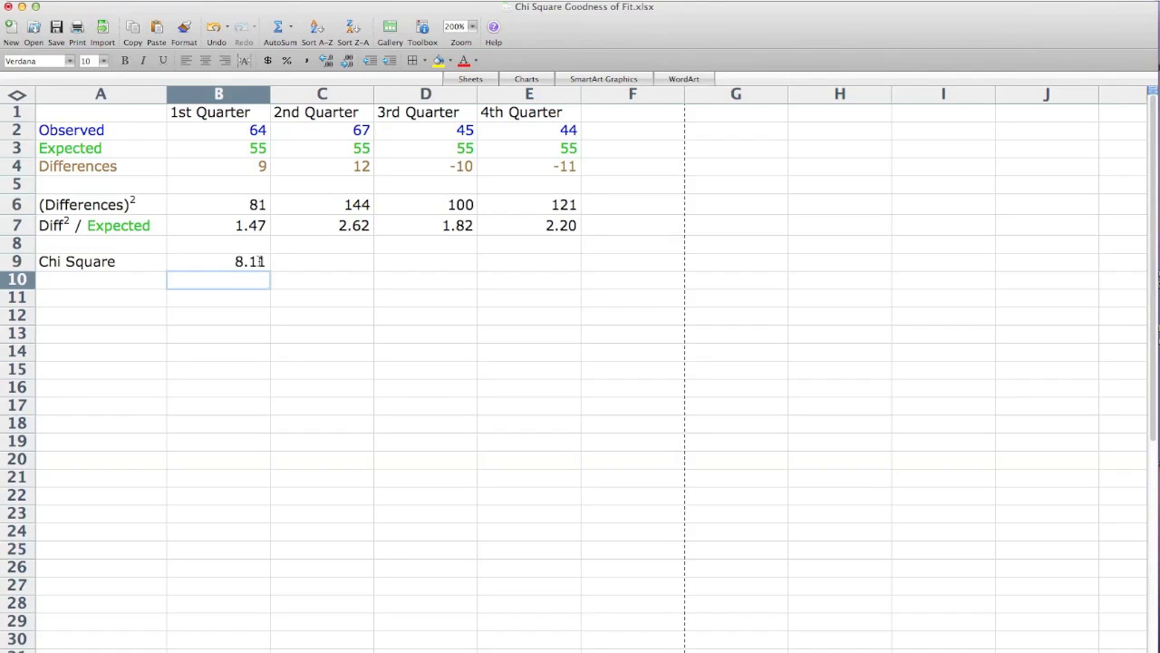
mouse_move(139, 116)
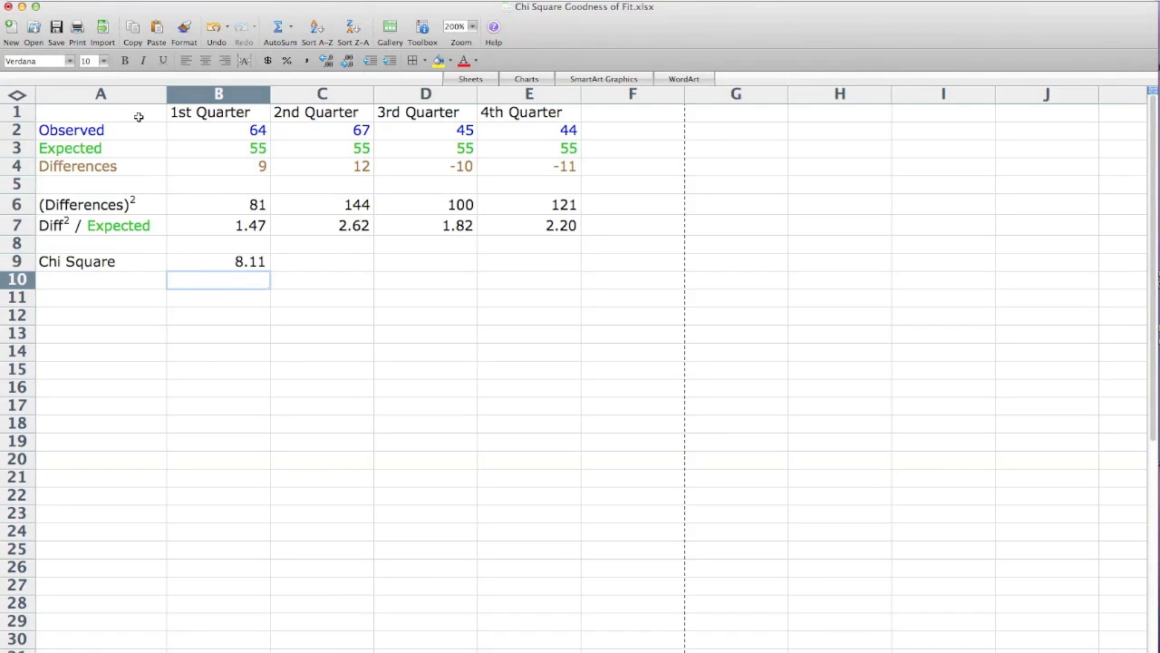